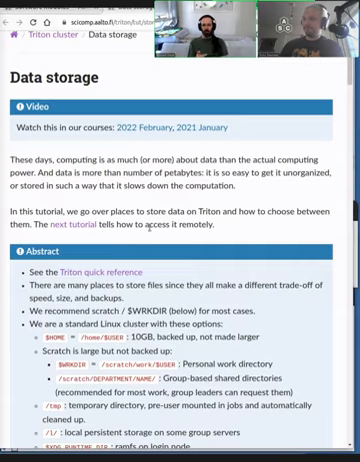
{"action": "scroll", "scroll_direction": "down", "scroll_amount": 3}
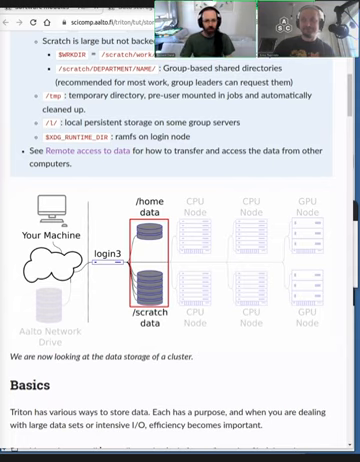
{"action": "scroll", "scroll_direction": "down", "scroll_amount": 3}
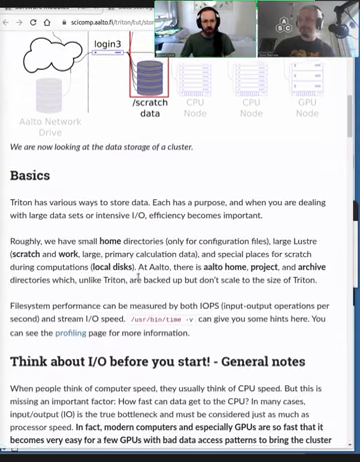
{"action": "scroll", "scroll_direction": "down", "scroll_amount": 3}
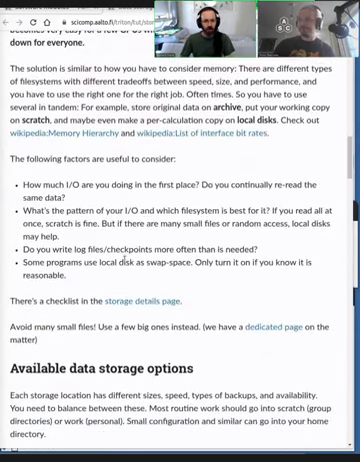
{"action": "scroll", "scroll_direction": "down", "scroll_amount": 3}
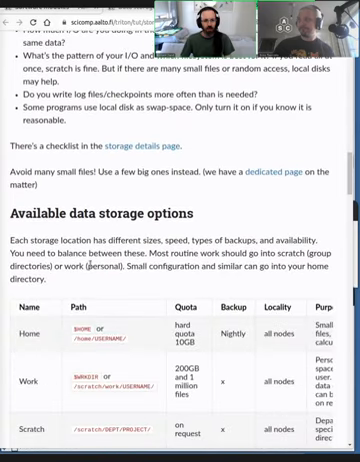
{"action": "scroll", "scroll_direction": "down", "scroll_amount": 3}
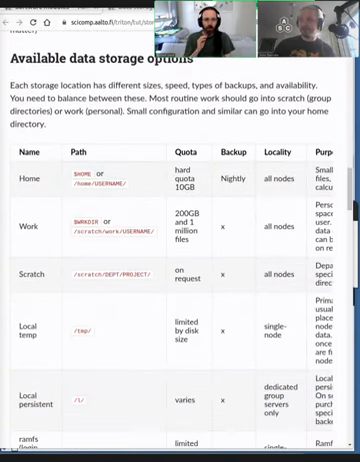
{"action": "scroll", "scroll_direction": "down", "scroll_amount": 3}
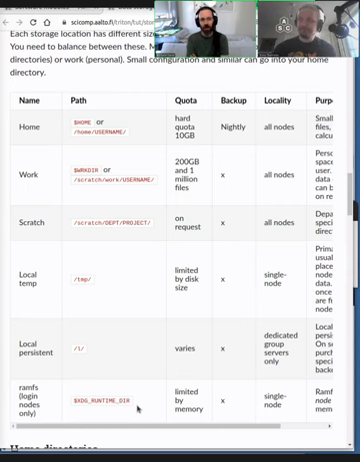
{"action": "scroll", "scroll_direction": "down", "scroll_amount": 3}
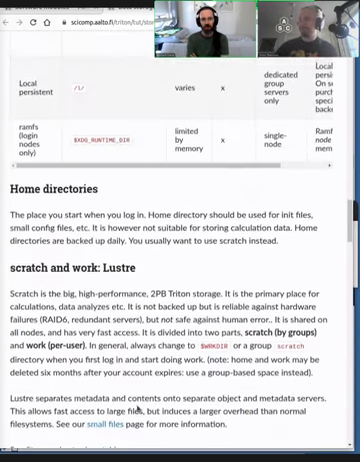
{"action": "scroll", "scroll_direction": "up", "scroll_amount": 3}
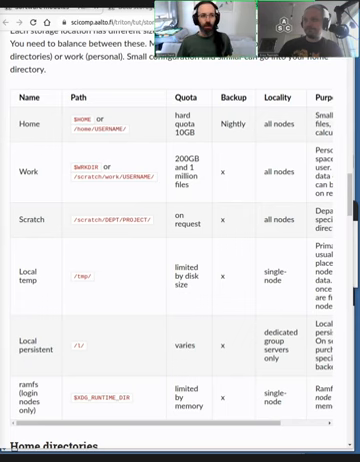
{"action": "scroll", "scroll_direction": "down", "scroll_amount": 3}
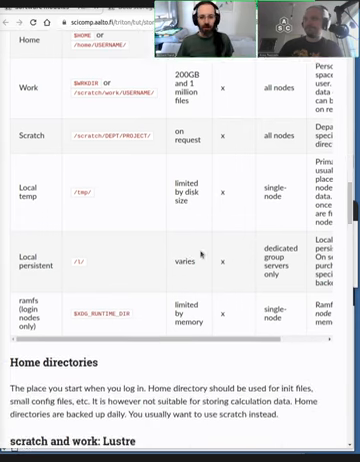
{"action": "scroll", "scroll_direction": "down", "scroll_amount": 3}
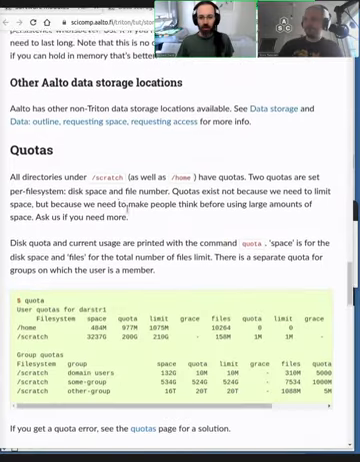
{"action": "scroll", "scroll_direction": "down", "scroll_amount": 3}
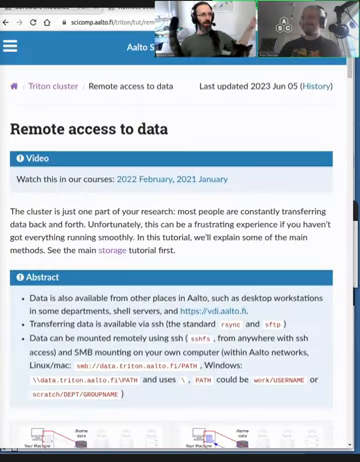
{"action": "scroll", "scroll_direction": "down", "scroll_amount": 3}
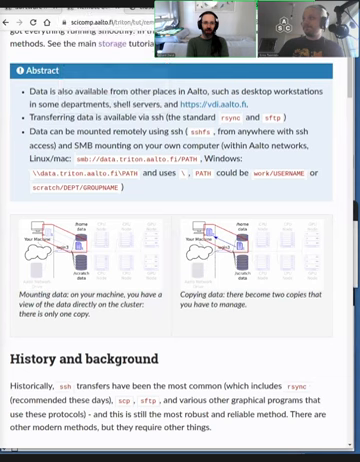
{"action": "mouse_move", "coordinate": [205, 370]}
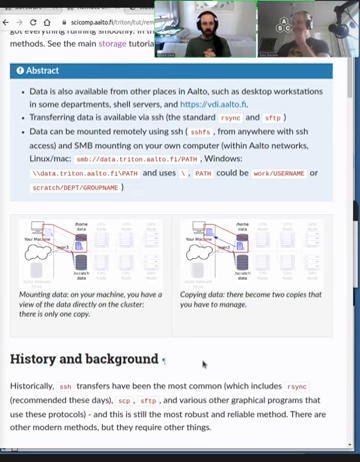
{"action": "scroll", "scroll_direction": "down", "scroll_amount": 3}
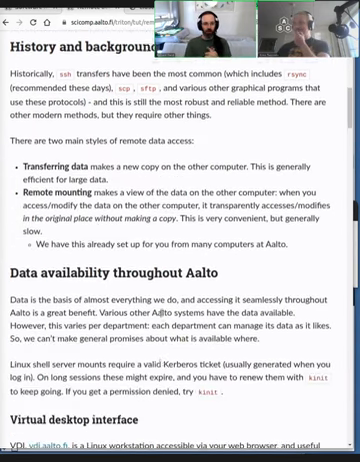
{"action": "scroll", "scroll_direction": "up", "scroll_amount": 3}
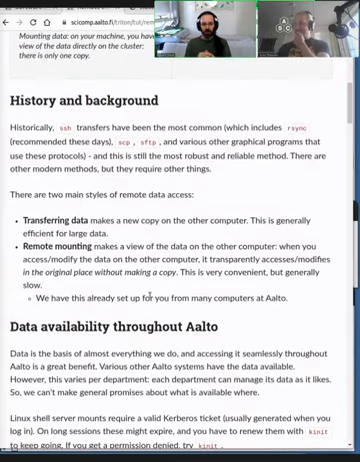
{"action": "scroll", "scroll_direction": "down", "scroll_amount": 3}
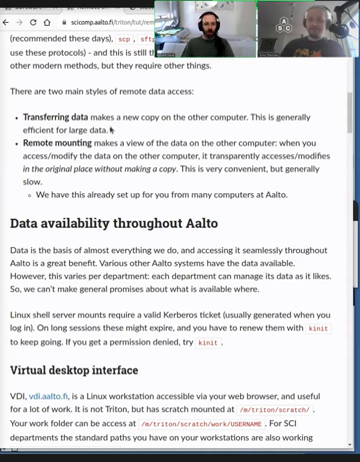
{"action": "scroll", "scroll_direction": "down", "scroll_amount": 3}
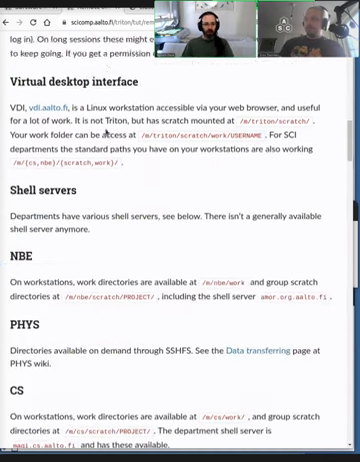
{"action": "scroll", "scroll_direction": "down", "scroll_amount": 3}
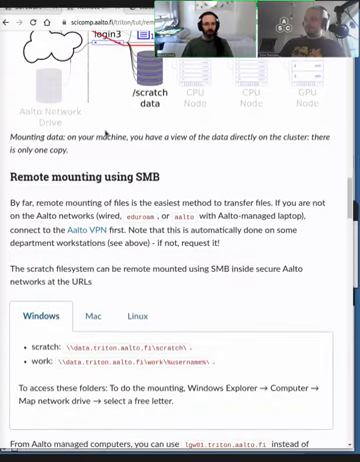
{"action": "scroll", "scroll_direction": "down", "scroll_amount": 3}
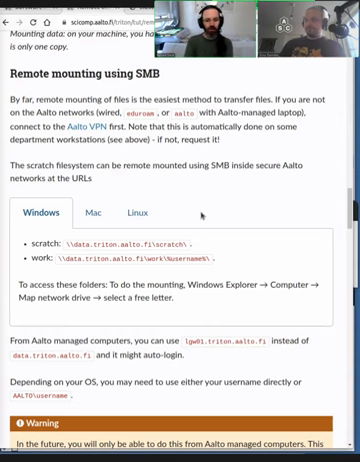
{"action": "scroll", "scroll_direction": "down", "scroll_amount": 3}
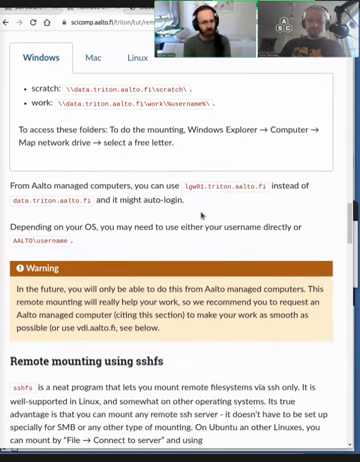
{"action": "scroll", "scroll_direction": "down", "scroll_amount": 3}
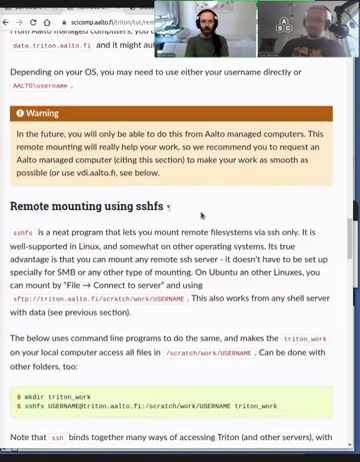
{"action": "scroll", "scroll_direction": "down", "scroll_amount": 3}
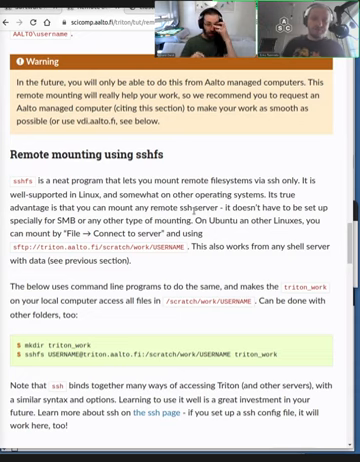
{"action": "scroll", "scroll_direction": "down", "scroll_amount": 3}
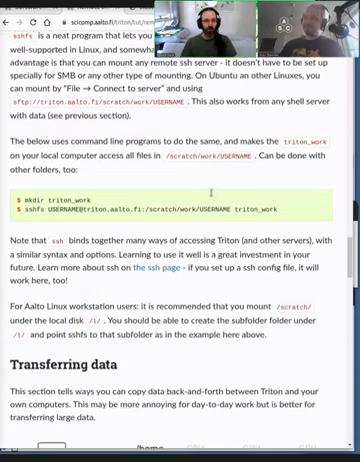
{"action": "scroll", "scroll_direction": "down", "scroll_amount": 3}
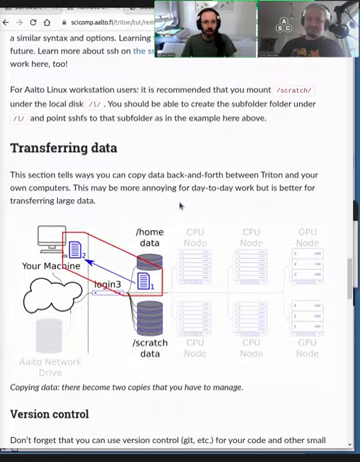
{"action": "scroll", "scroll_direction": "down", "scroll_amount": 3}
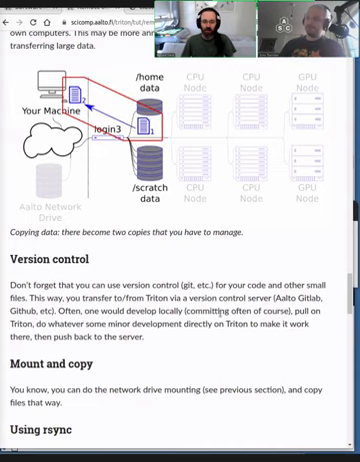
{"action": "scroll", "scroll_direction": "down", "scroll_amount": 3}
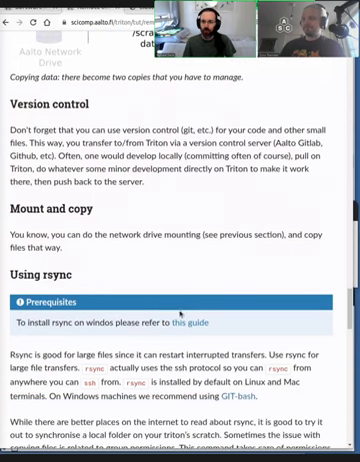
{"action": "scroll", "scroll_direction": "down", "scroll_amount": 3}
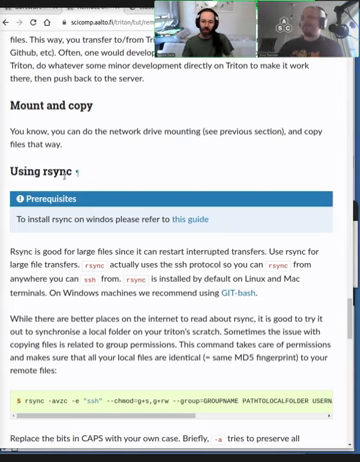
{"action": "scroll", "scroll_direction": "down", "scroll_amount": 3}
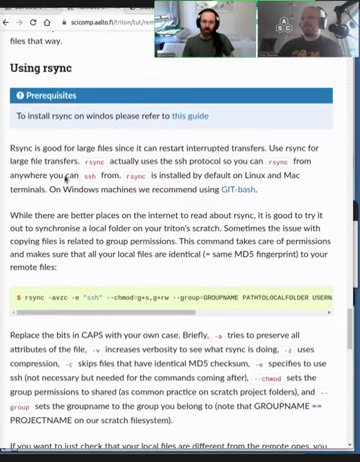
{"action": "scroll", "scroll_direction": "down", "scroll_amount": 3}
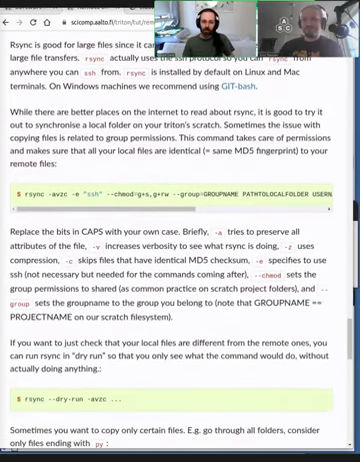
{"action": "scroll", "scroll_direction": "down", "scroll_amount": 3}
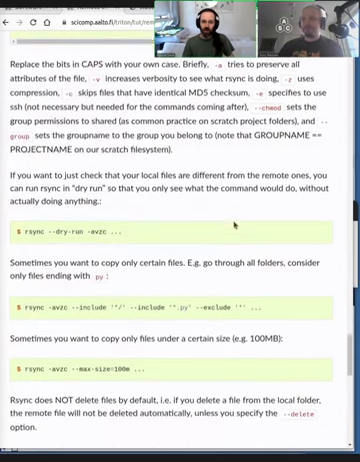
{"action": "scroll", "scroll_direction": "down", "scroll_amount": 3}
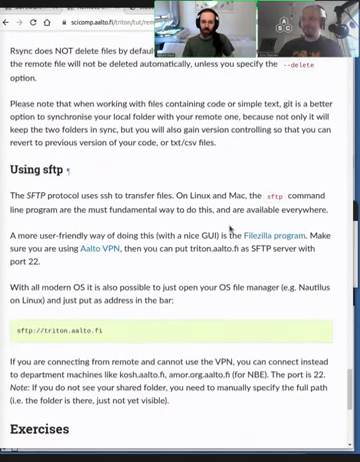
{"action": "scroll", "scroll_direction": "down", "scroll_amount": 3}
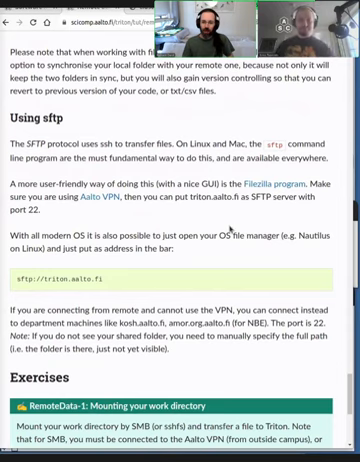